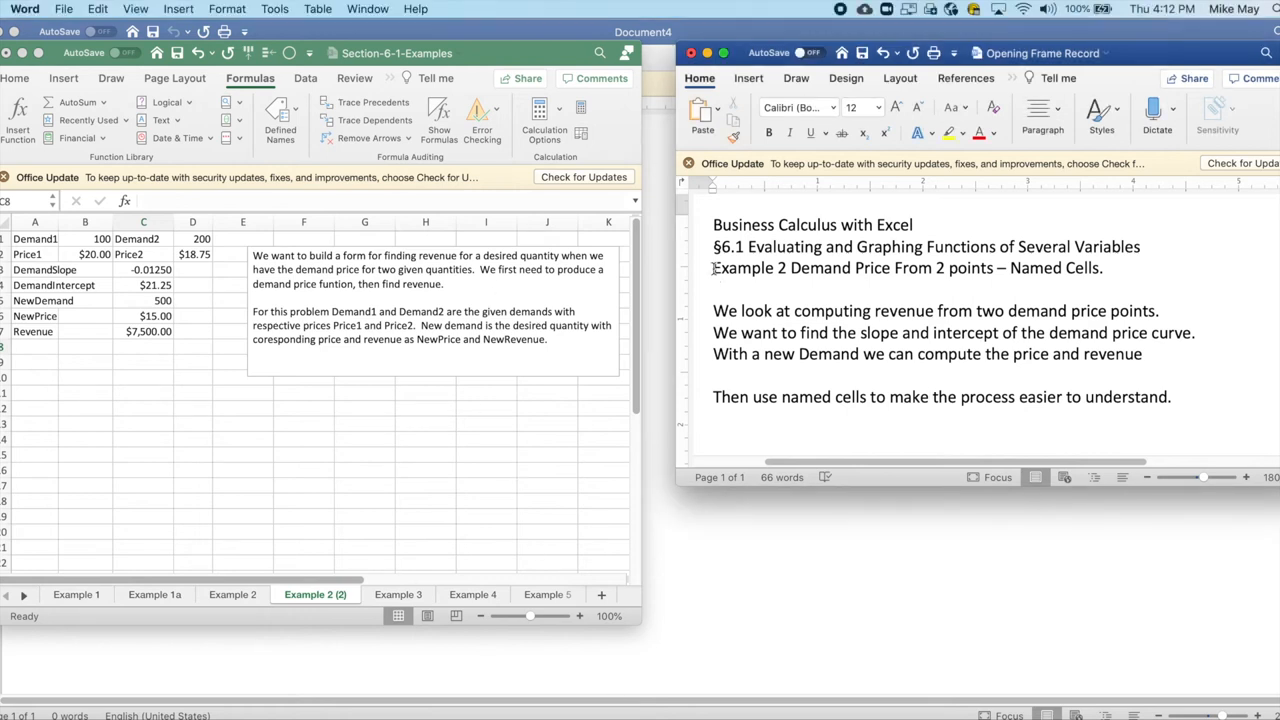
- Select the §6.1 heading in Word to review the Example 2 demand-price notes
{"action": "triple_click", "coordinate": [900, 267]}
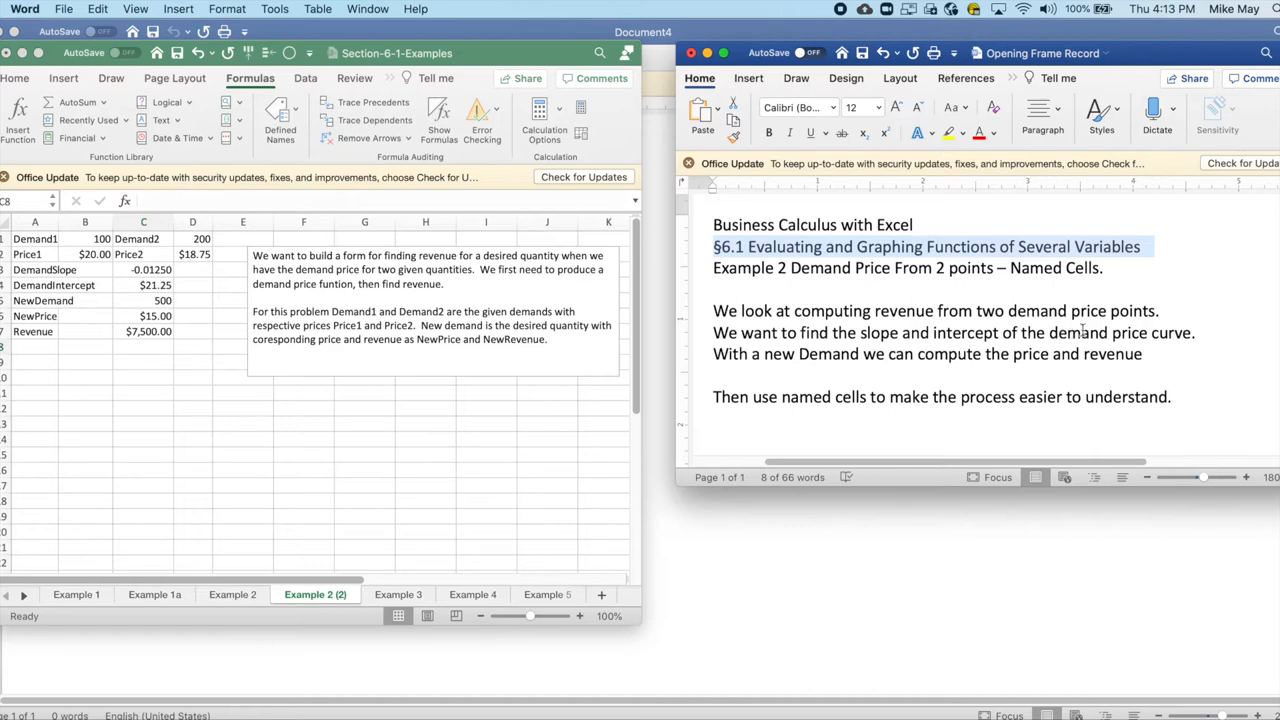
{"action": "mouse_move", "coordinate": [855, 345]}
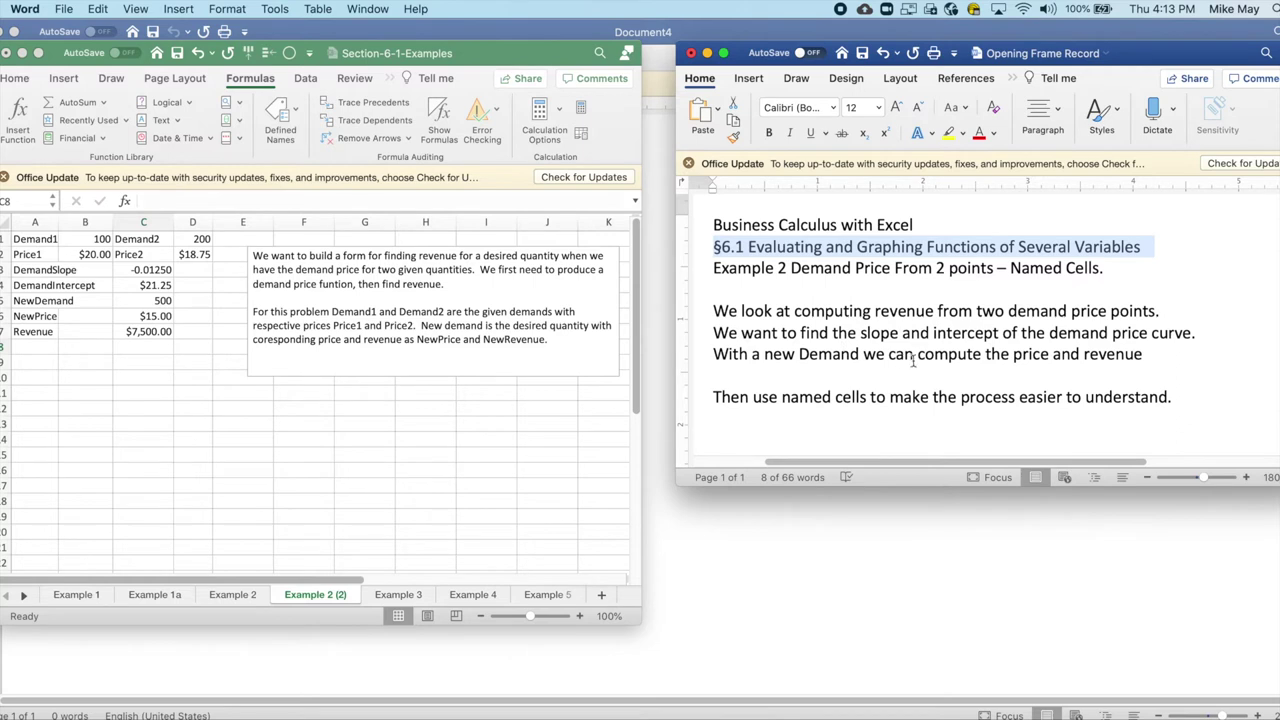
{"action": "mouse_move", "coordinate": [864, 414]}
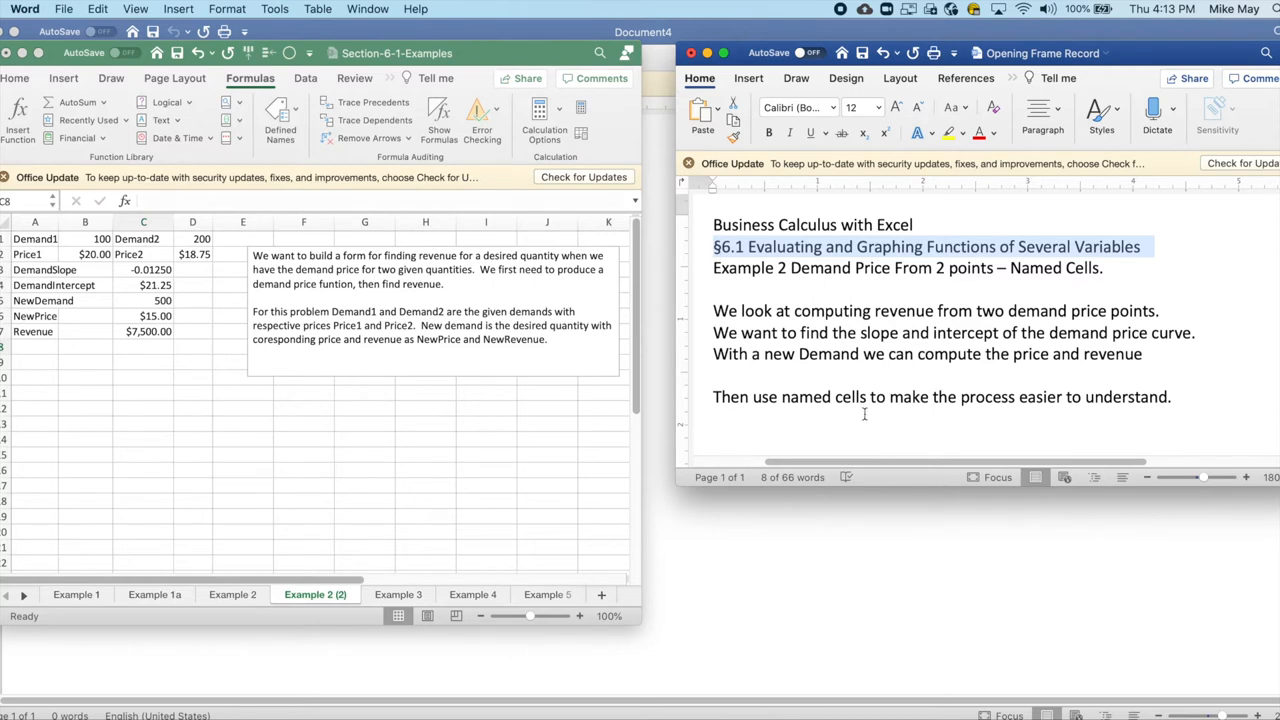
{"action": "mouse_move", "coordinate": [449, 415]}
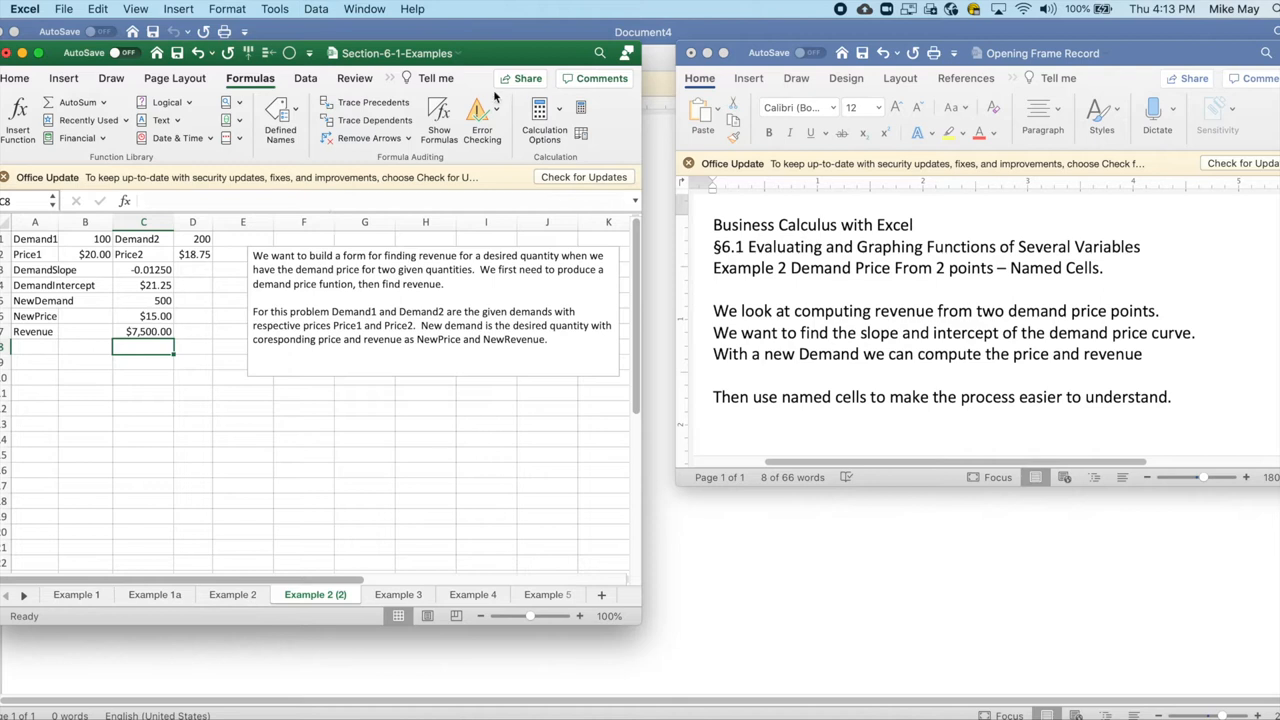
{"action": "left_click", "coordinate": [438, 110]}
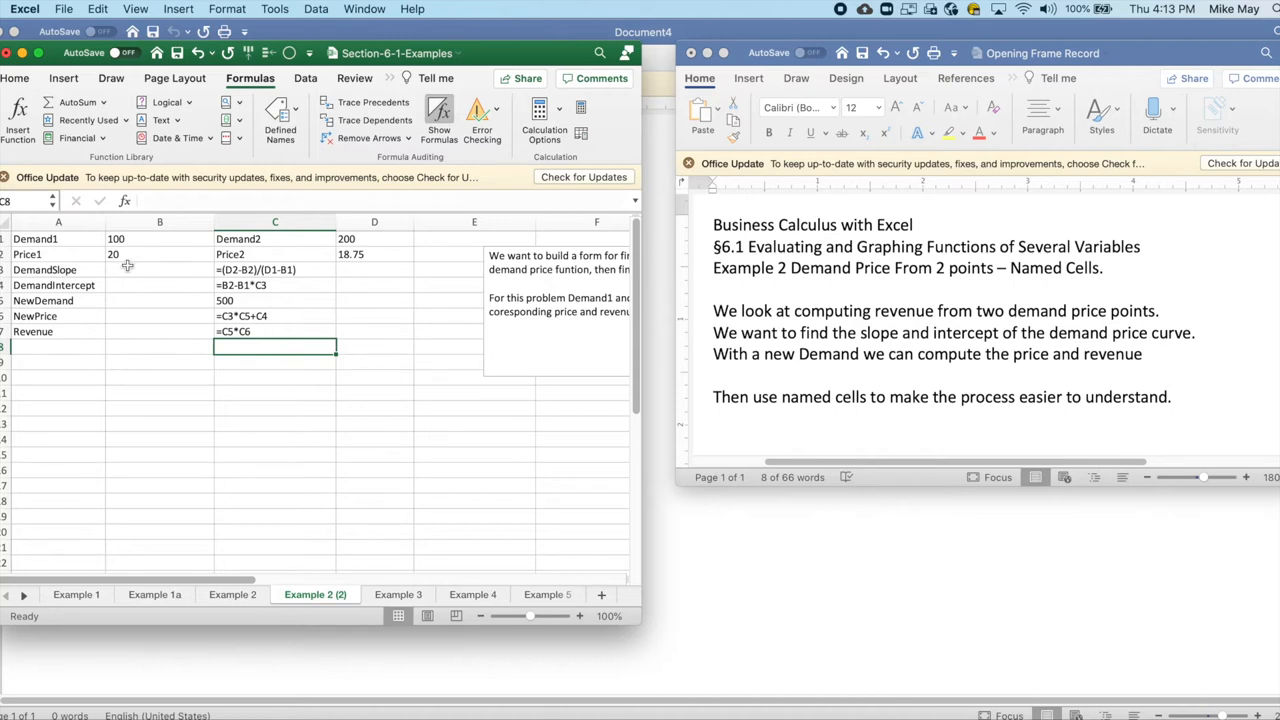
{"action": "mouse_move", "coordinate": [285, 257]}
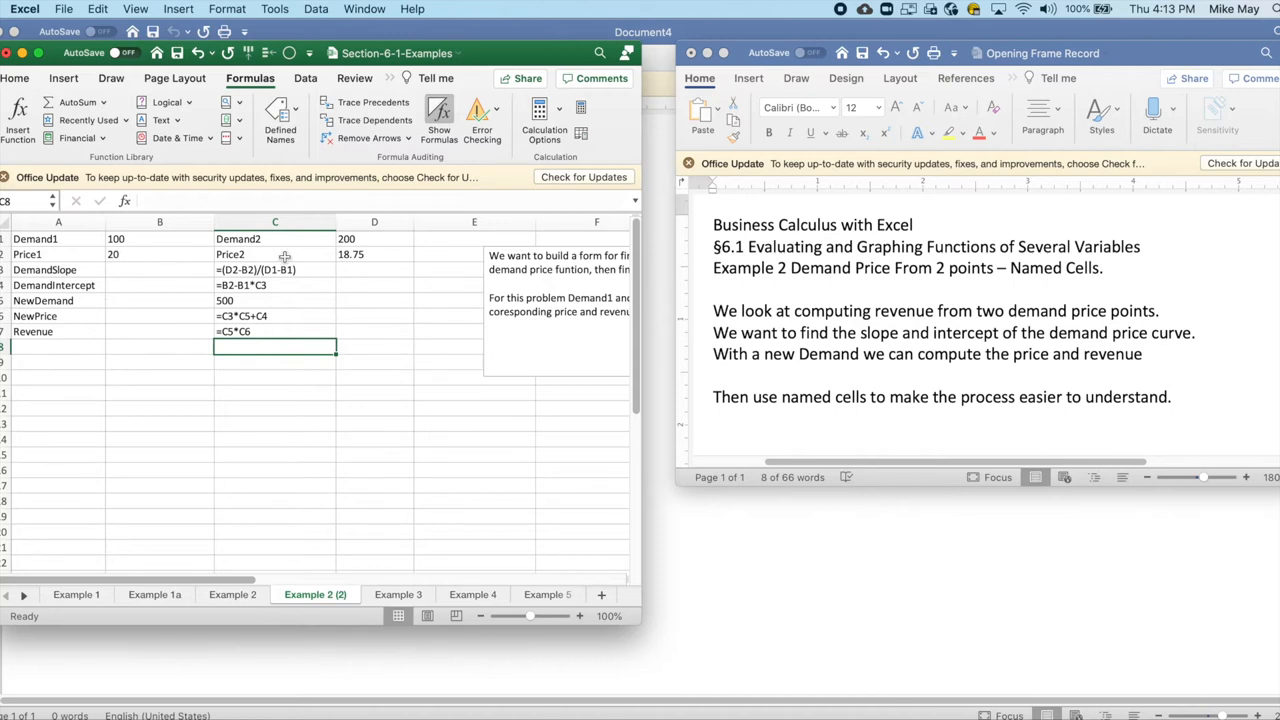
{"action": "mouse_move", "coordinate": [328, 247]}
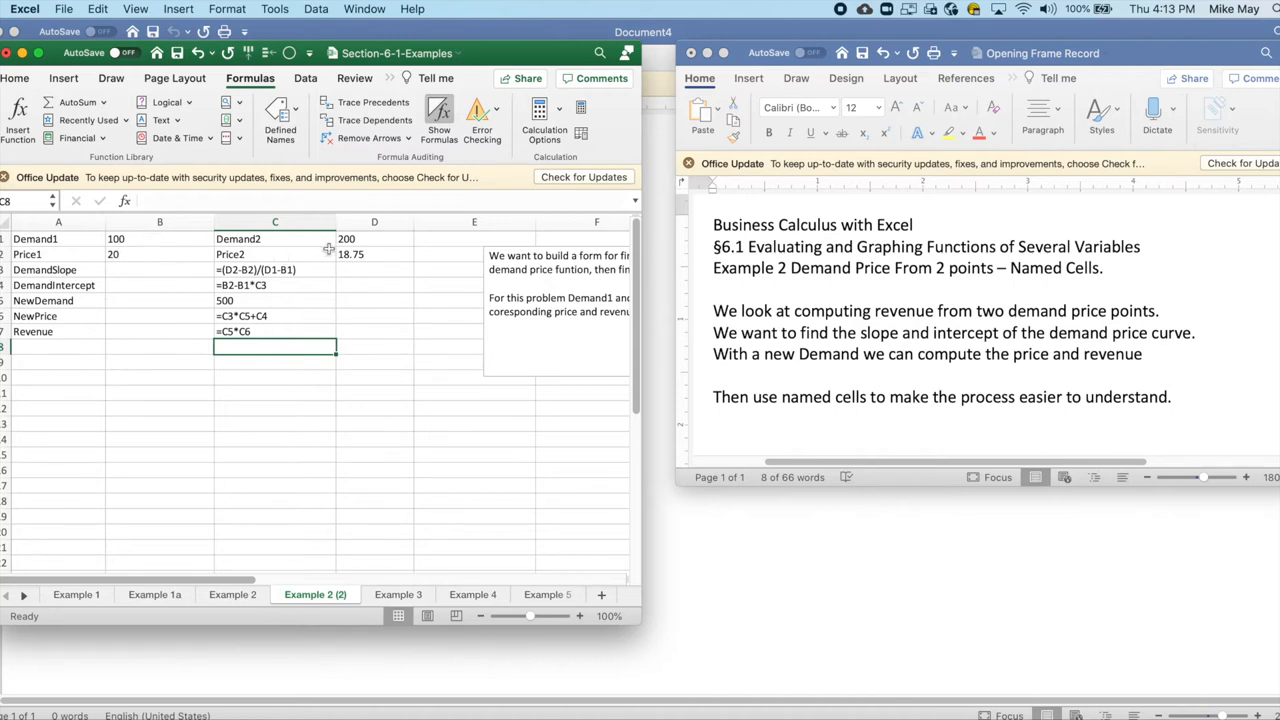
{"action": "left_click", "coordinate": [256, 269]}
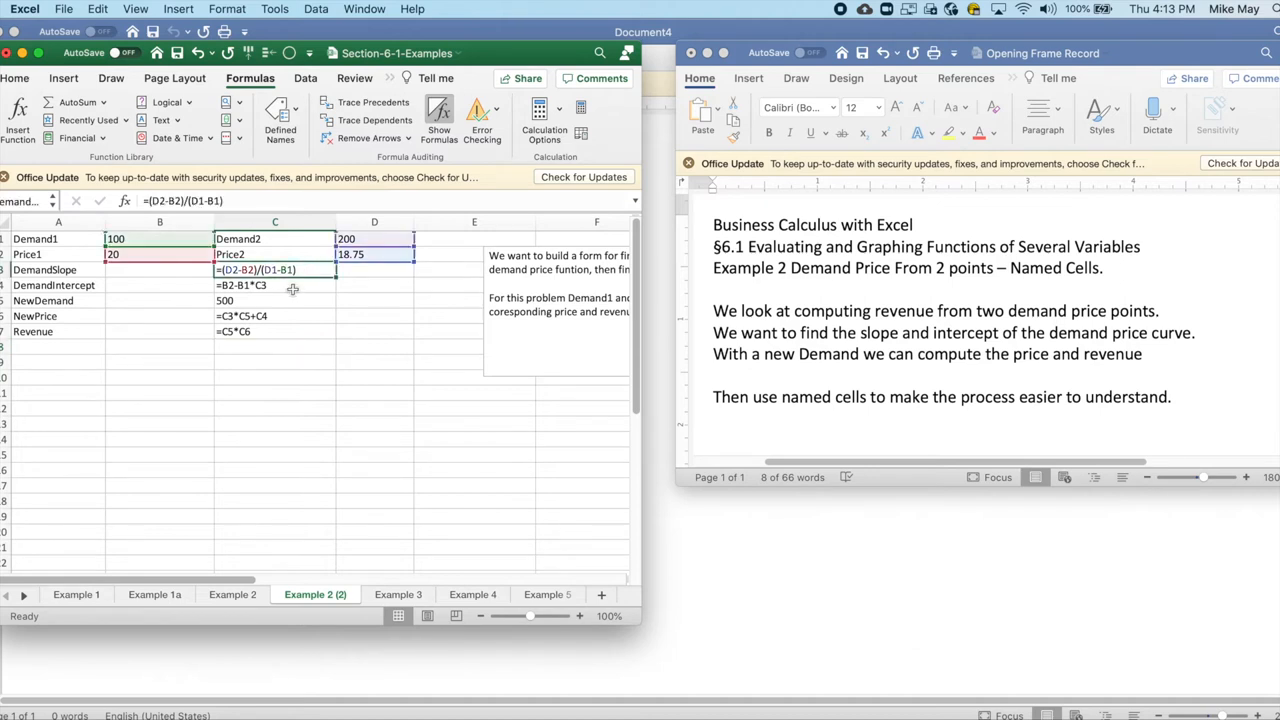
{"action": "left_click", "coordinate": [275, 285]}
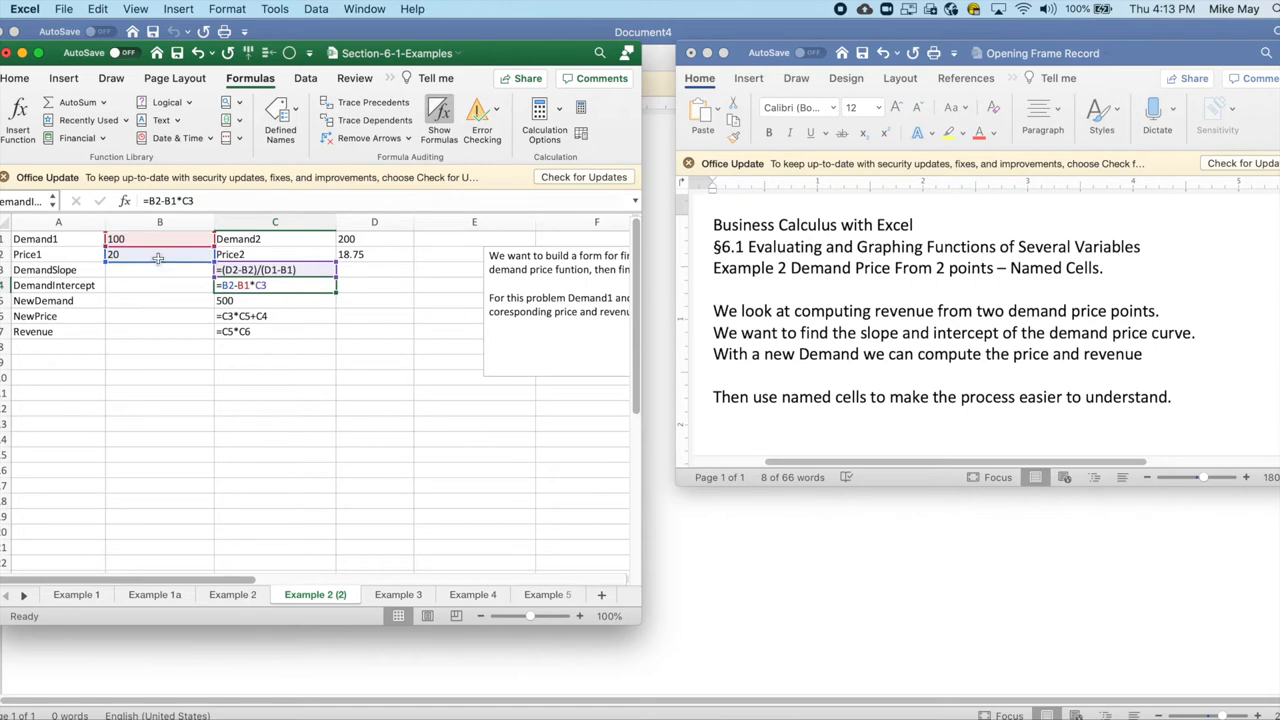
{"action": "mouse_move", "coordinate": [238, 296]}
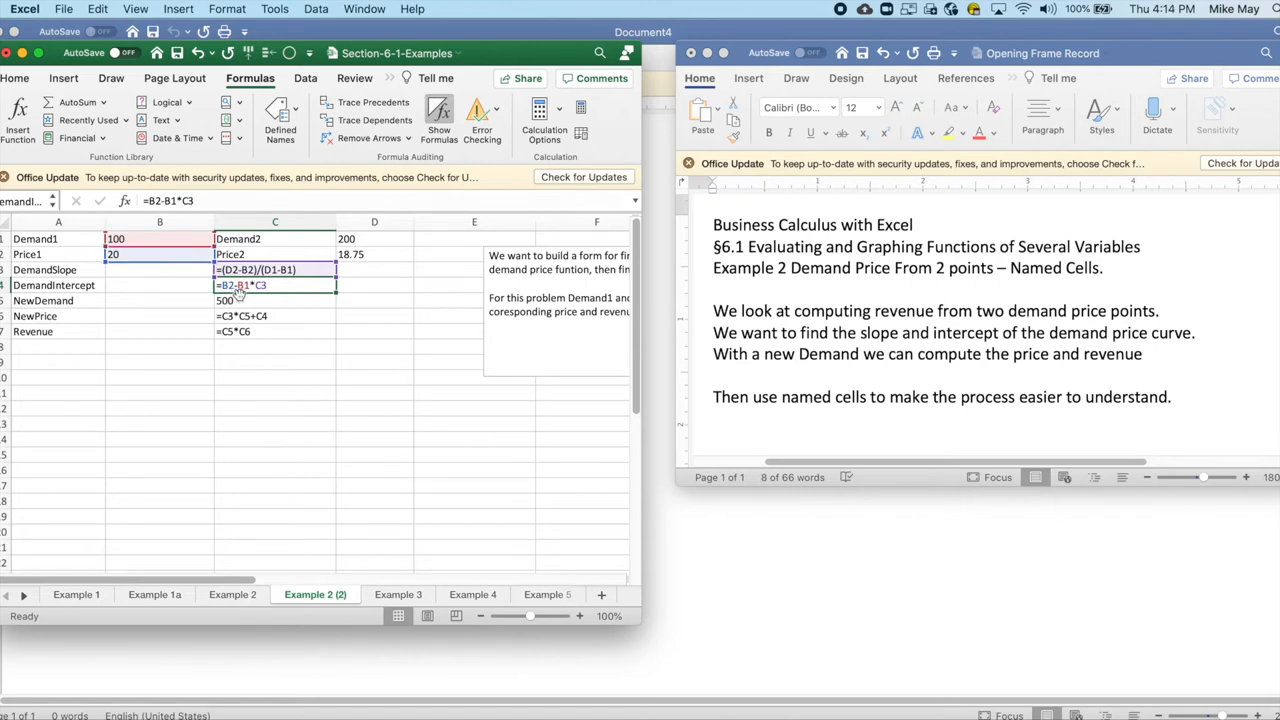
{"action": "mouse_move", "coordinate": [264, 291]}
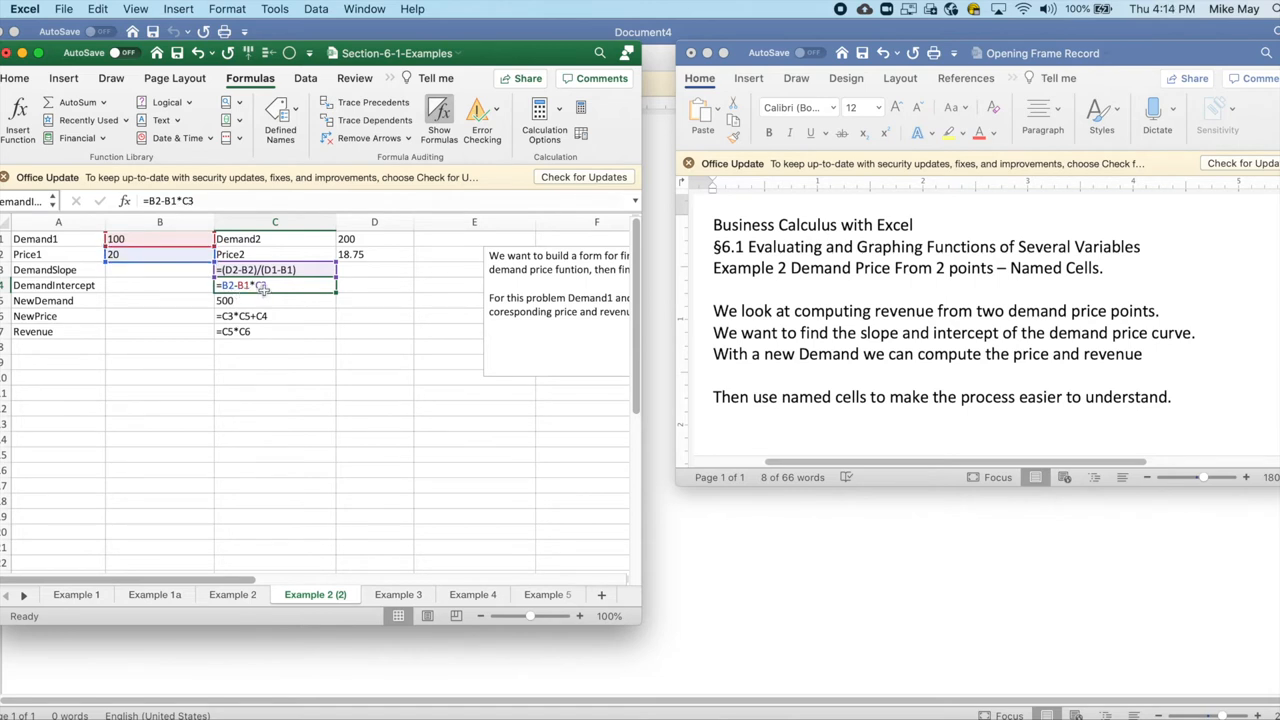
{"action": "left_click", "coordinate": [275, 300]}
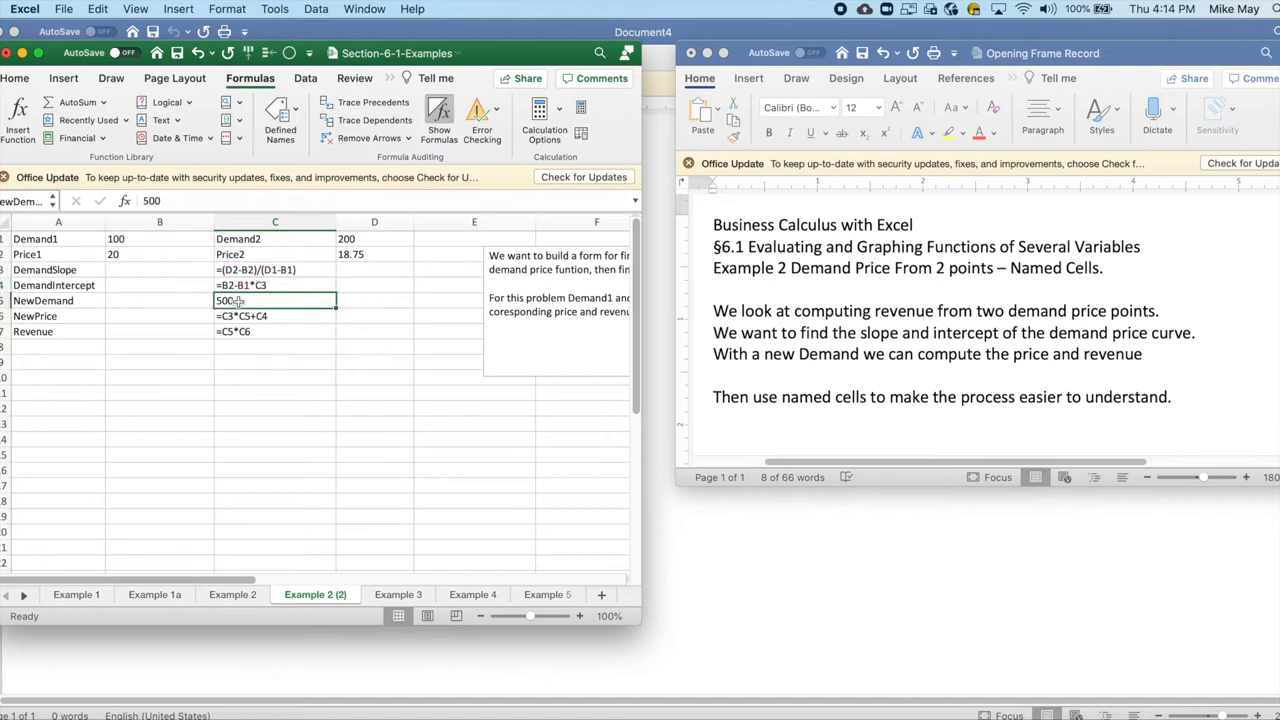
{"action": "left_click", "coordinate": [275, 316]}
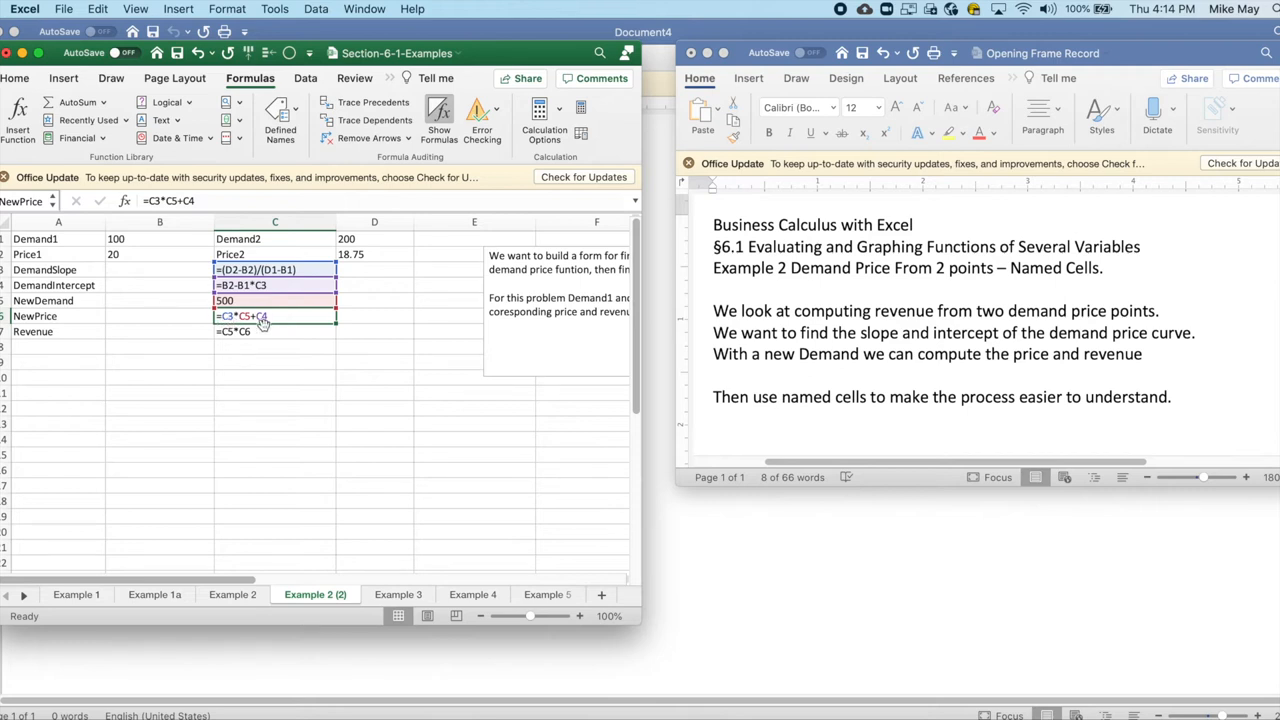
{"action": "left_click", "coordinate": [275, 331]}
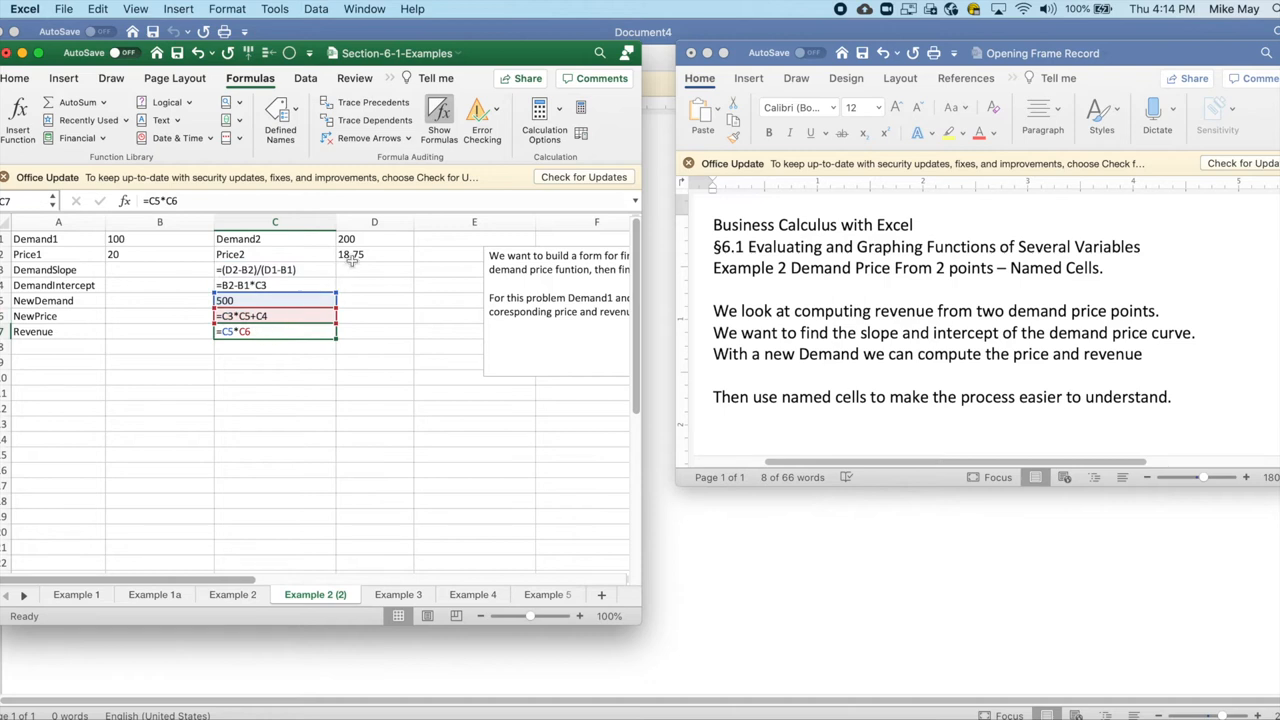
{"action": "left_click", "coordinate": [438, 110]}
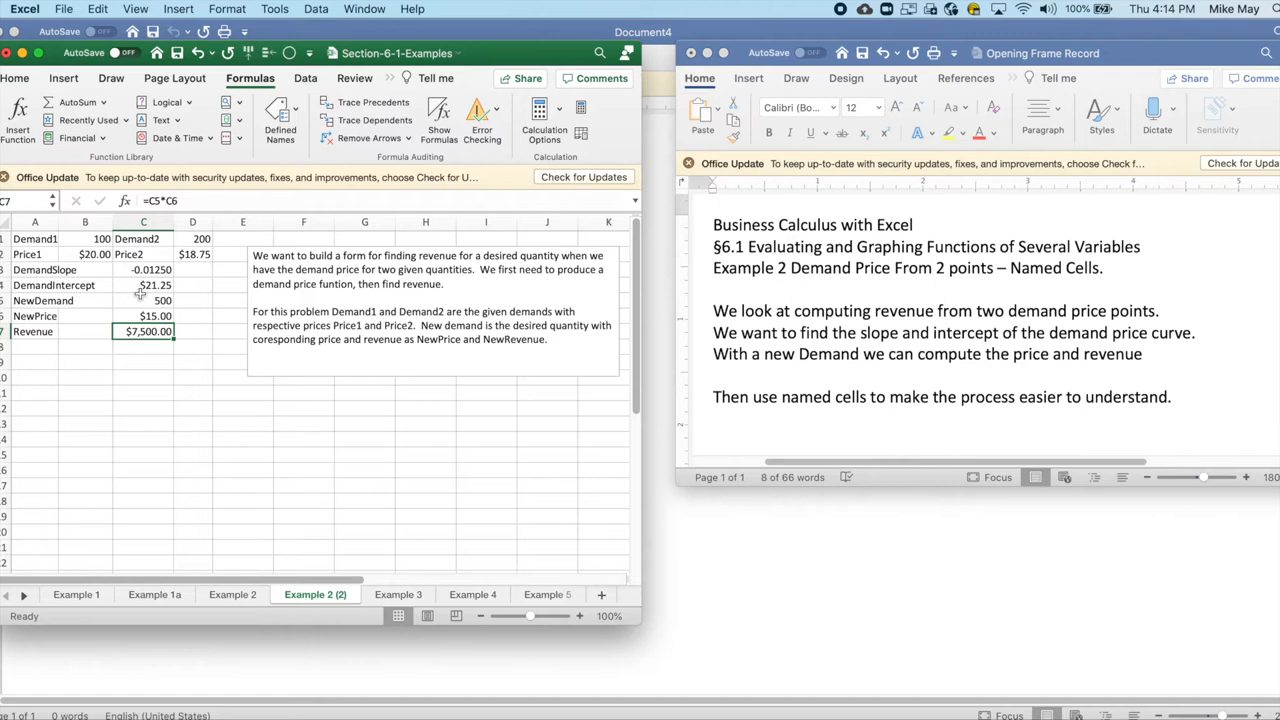
{"action": "mouse_move", "coordinate": [438, 115]}
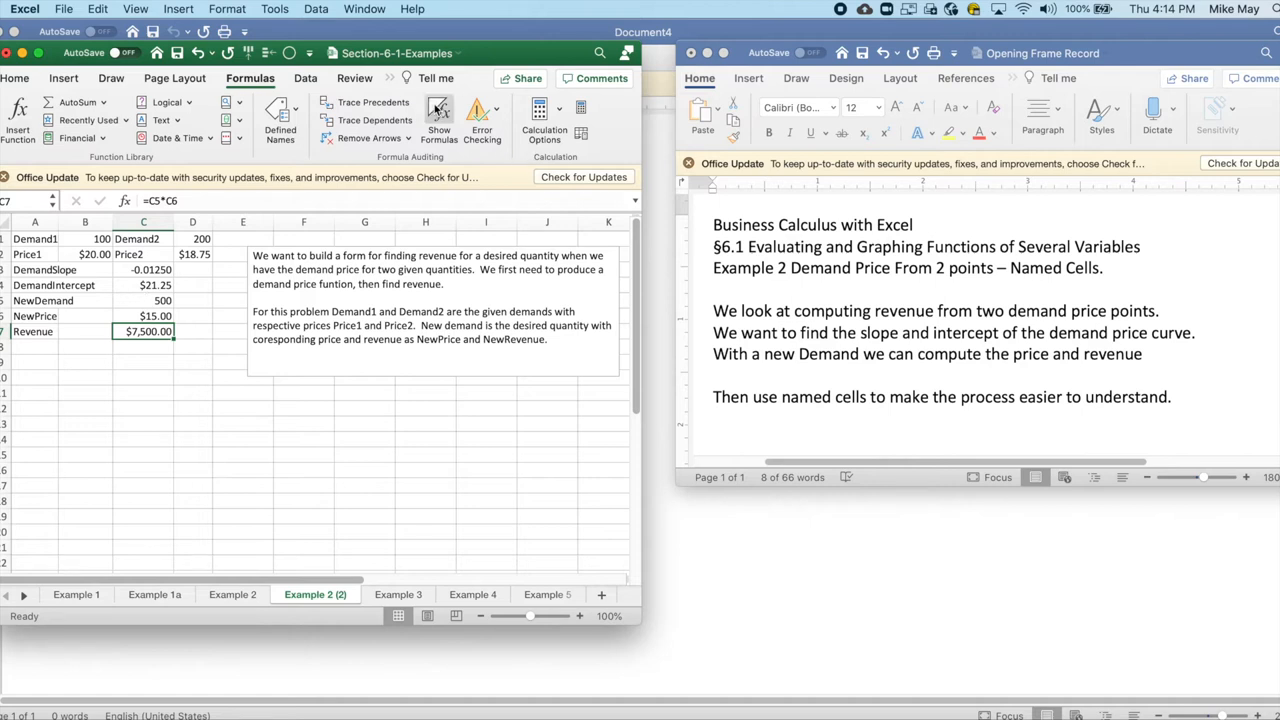
- Toggle formula view and open the Example 2 sheet with revenue =NewDemand*NewPrice
{"action": "left_click", "coordinate": [438, 113]}
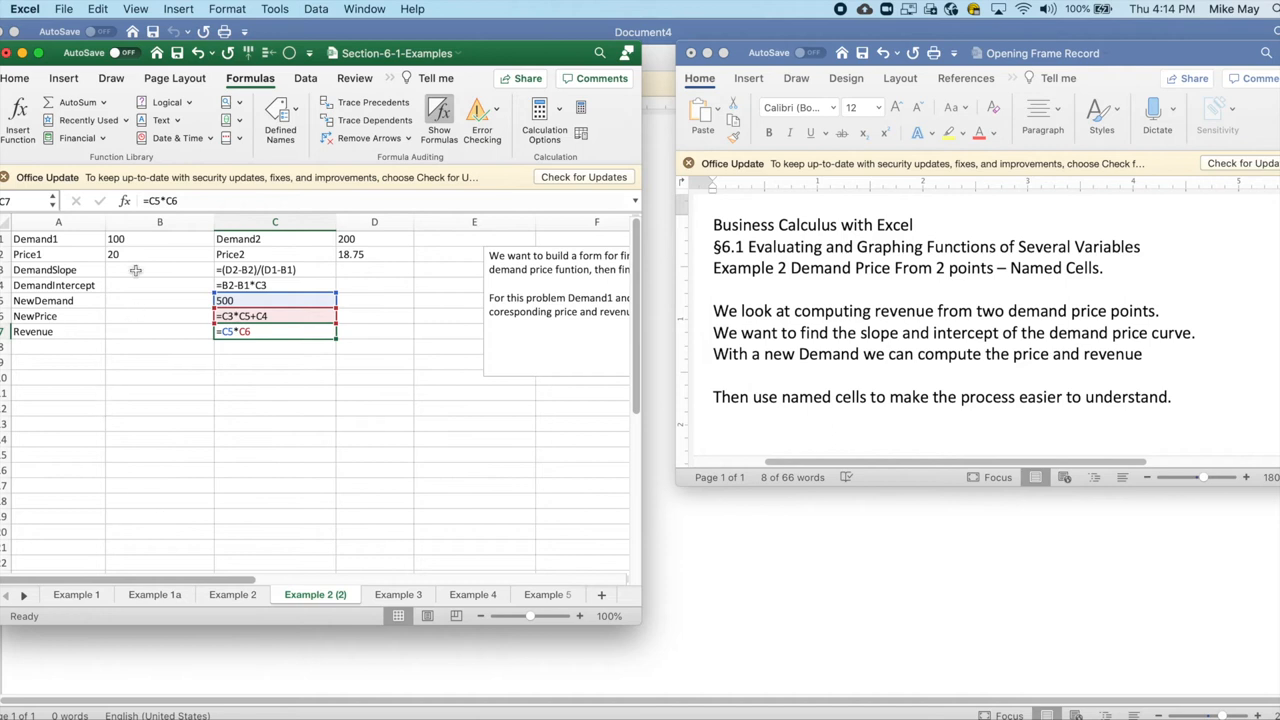
{"action": "mouse_move", "coordinate": [372, 595]}
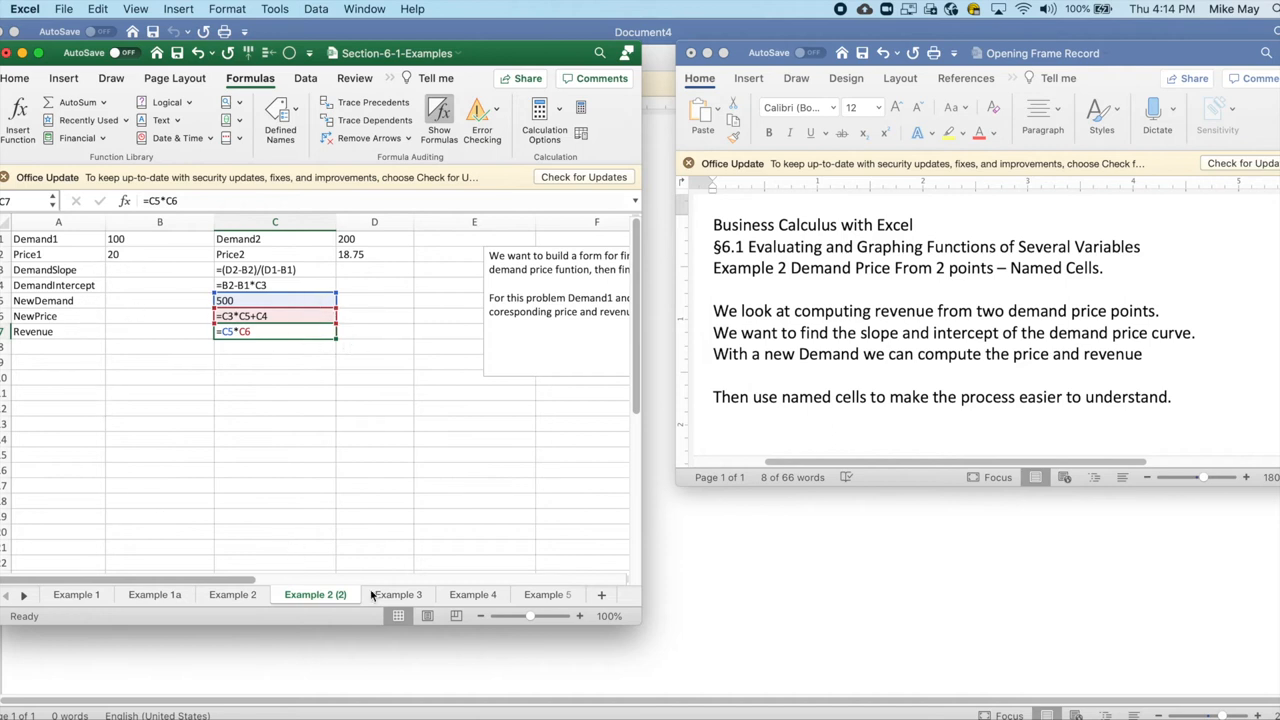
{"action": "left_click", "coordinate": [233, 594]}
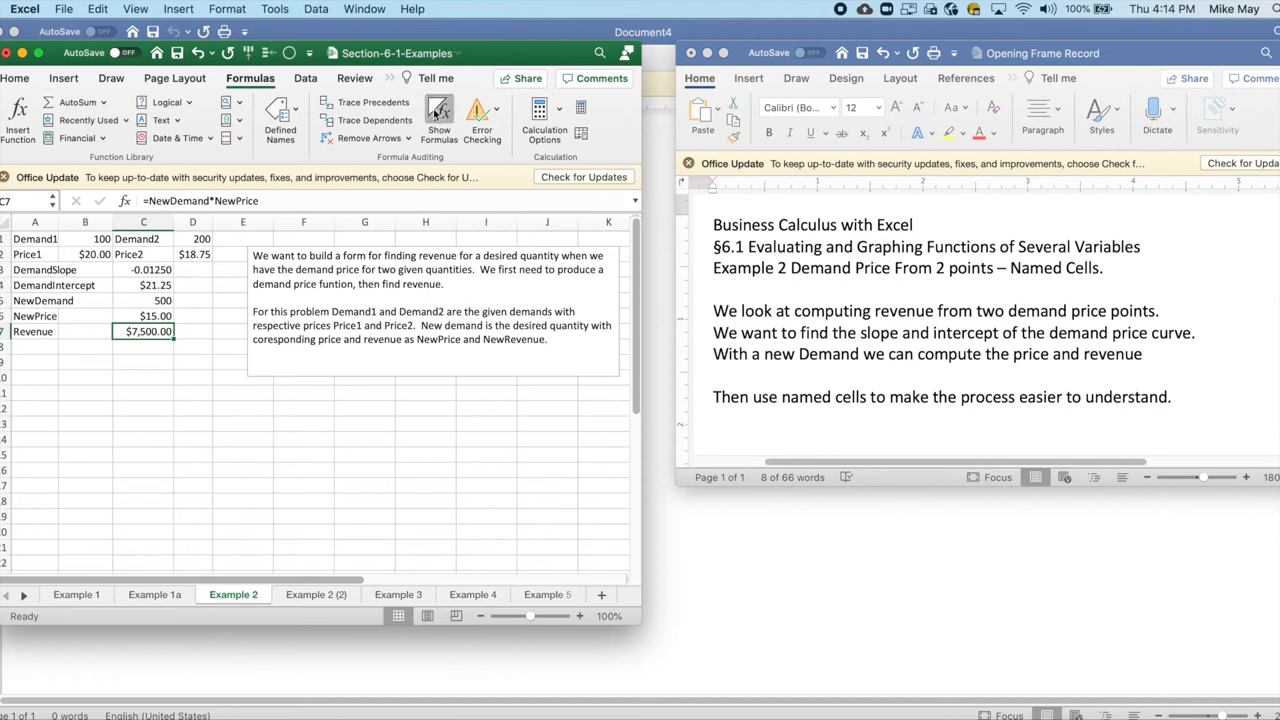
- Display formulas, narrow column B, and confirm B1, B2, D1, D2 are Demand1, Price1, Demand2, Price2
{"action": "left_click", "coordinate": [438, 113]}
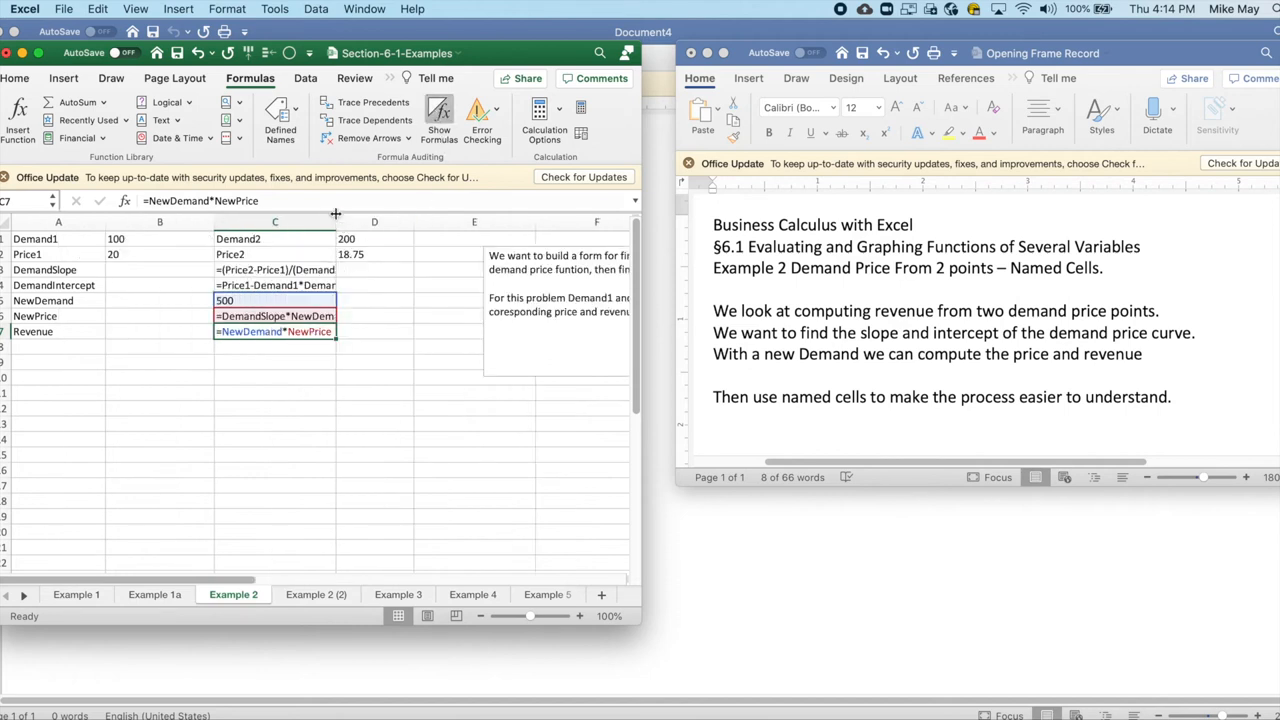
{"action": "left_click_drag", "start_coordinate": [337, 221], "coordinate": [367, 221]}
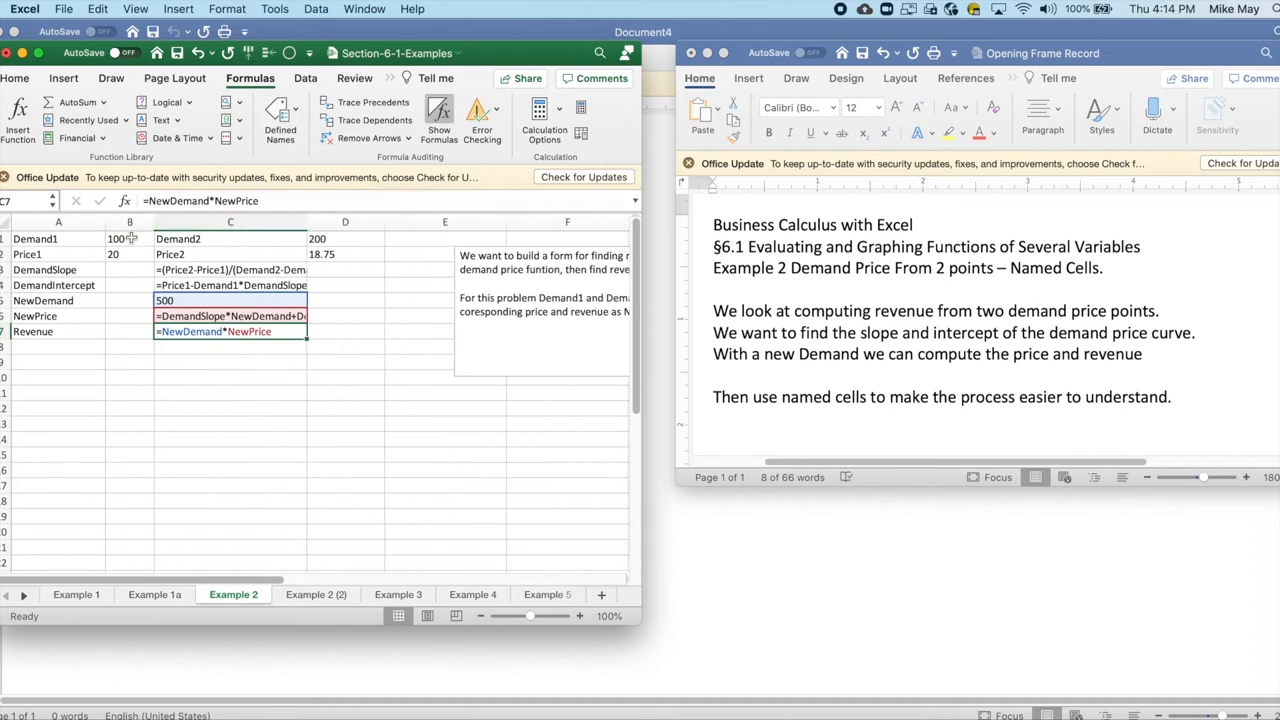
{"action": "left_click", "coordinate": [129, 238]}
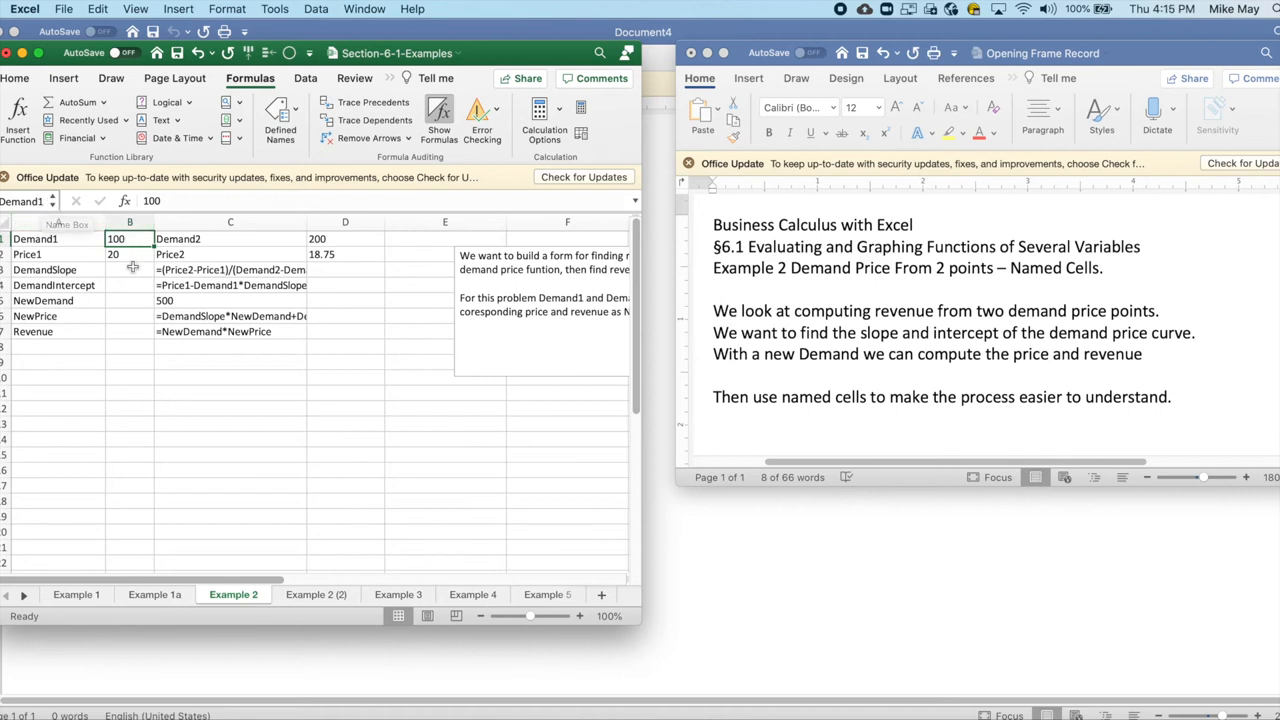
{"action": "left_click", "coordinate": [129, 254]}
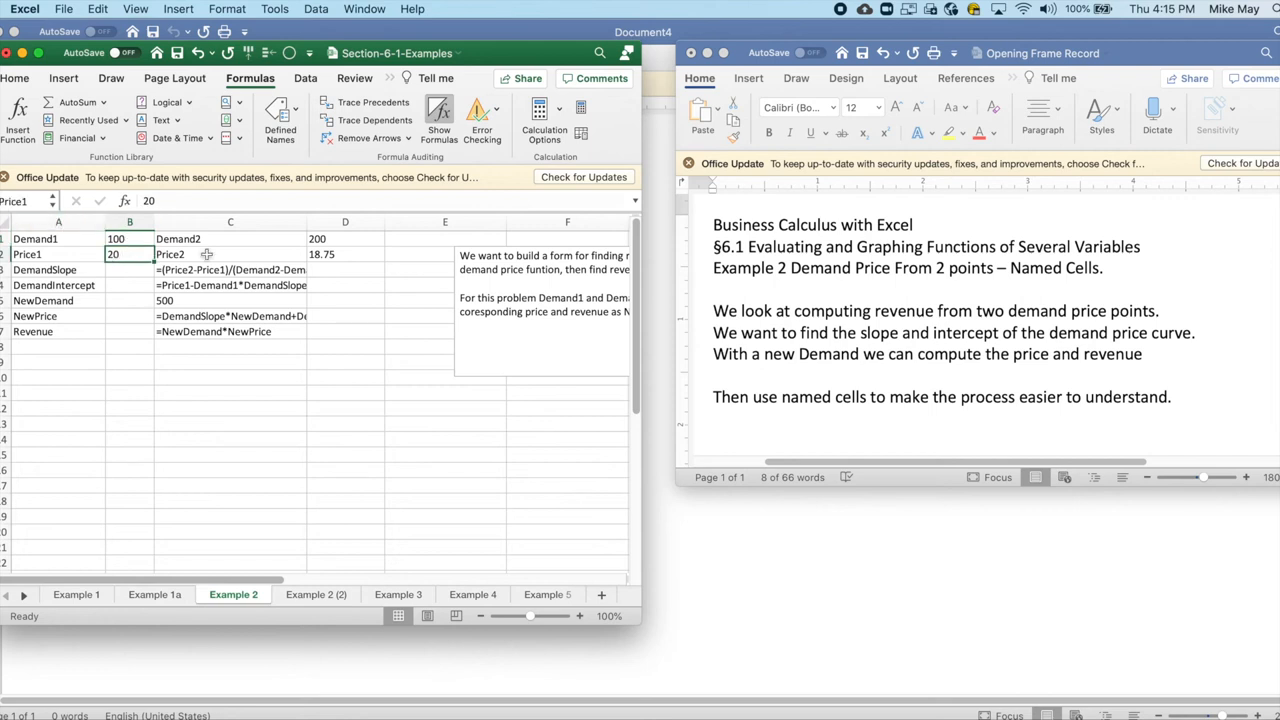
{"action": "left_click", "coordinate": [345, 238]}
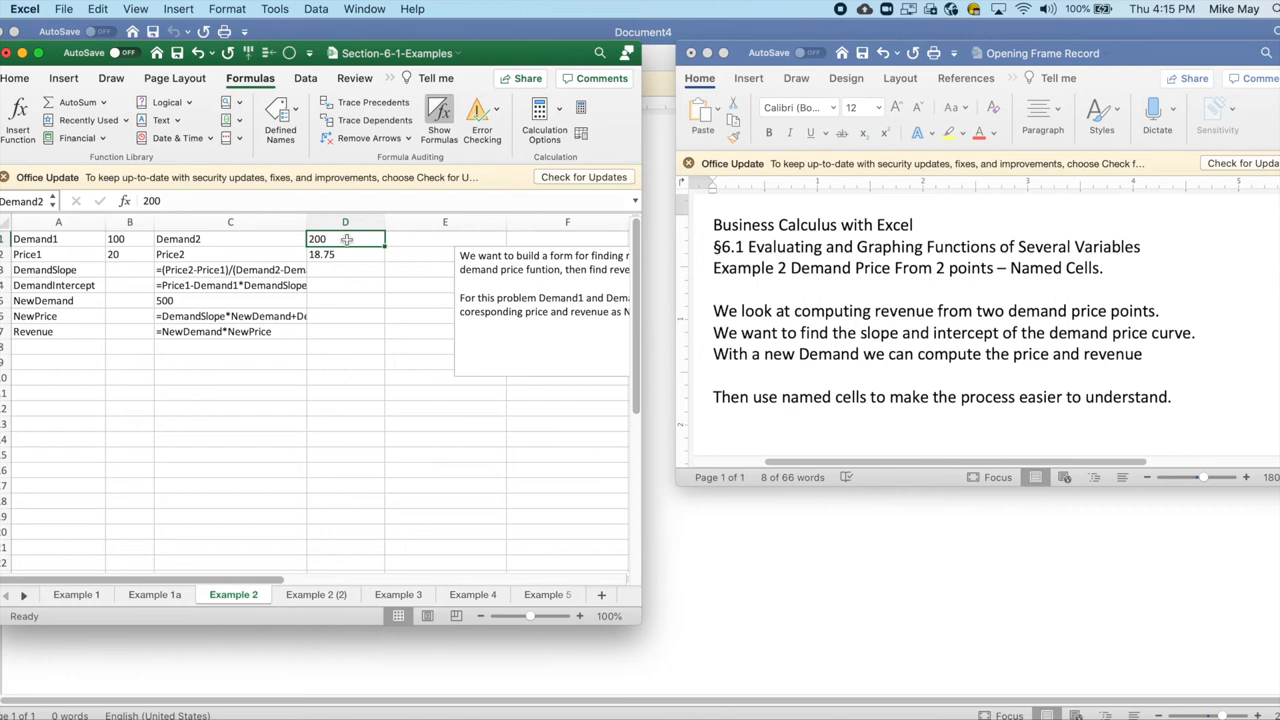
{"action": "left_click", "coordinate": [345, 254]}
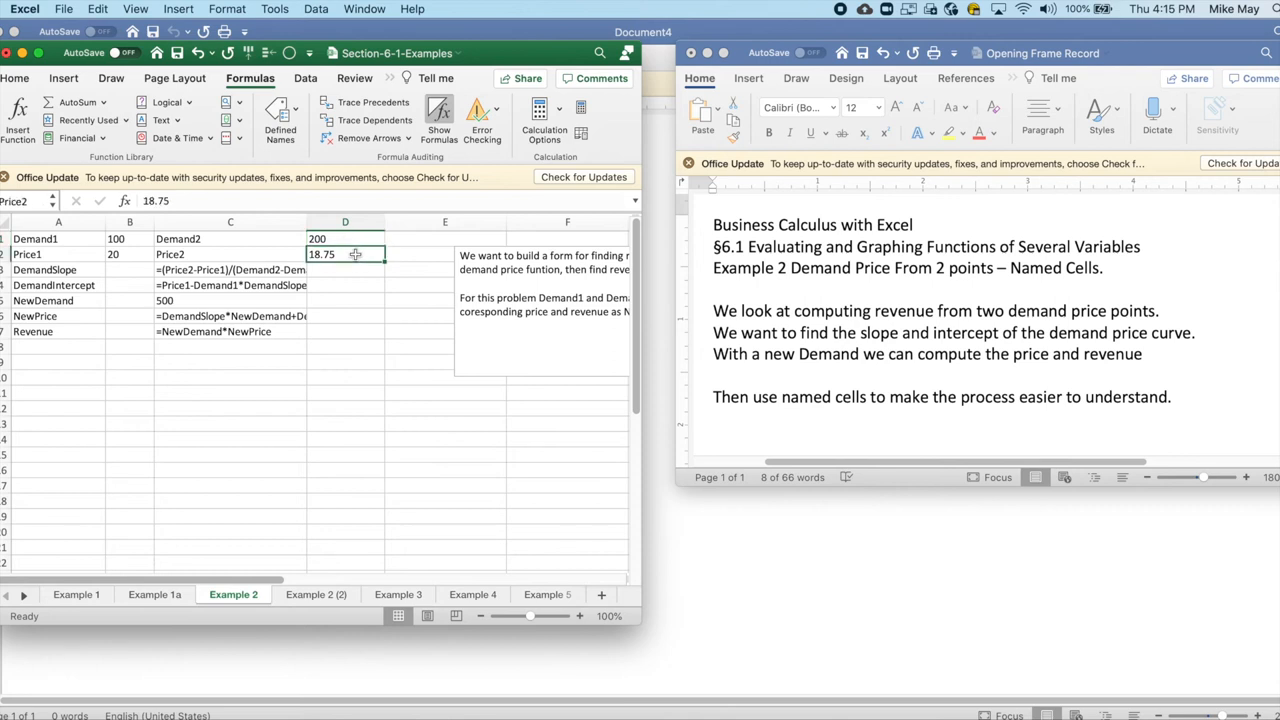
{"action": "mouse_move", "coordinate": [142, 274]}
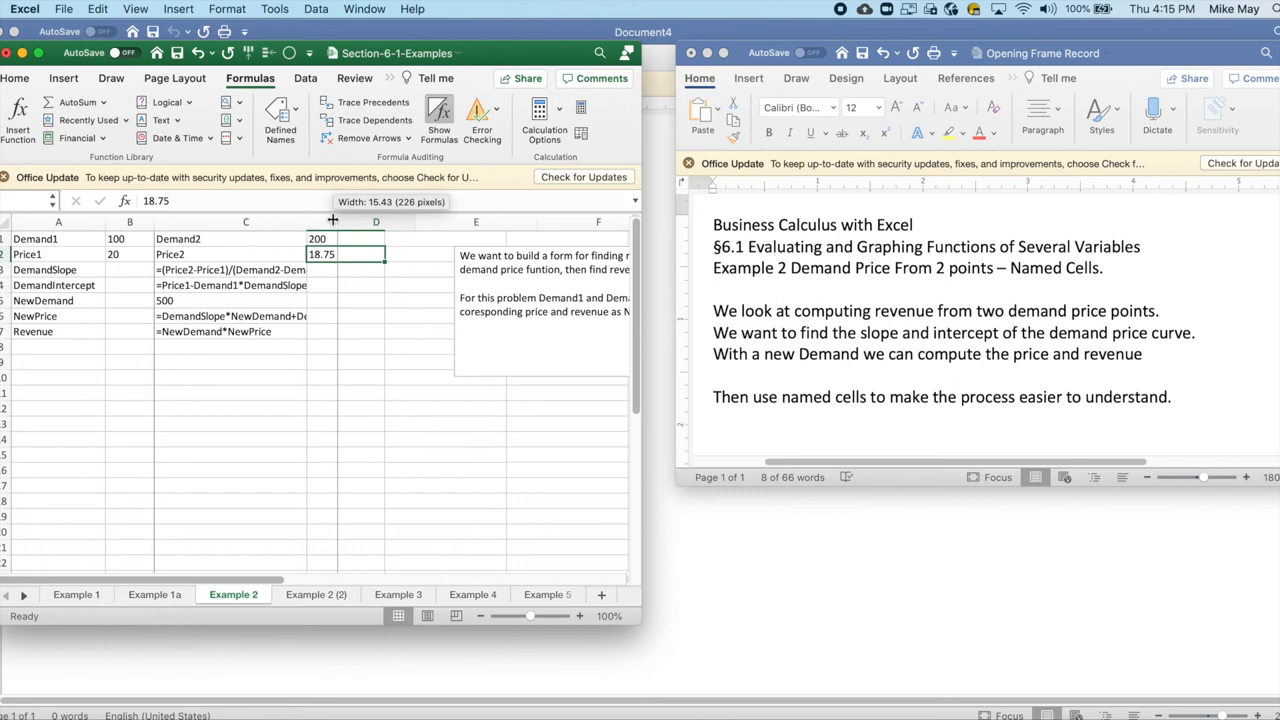
- Widen columns C and B so DemandSlope, intercept, NewPrice and revenue formulas show fully
{"action": "left_click_drag", "start_coordinate": [333, 221], "coordinate": [375, 221]}
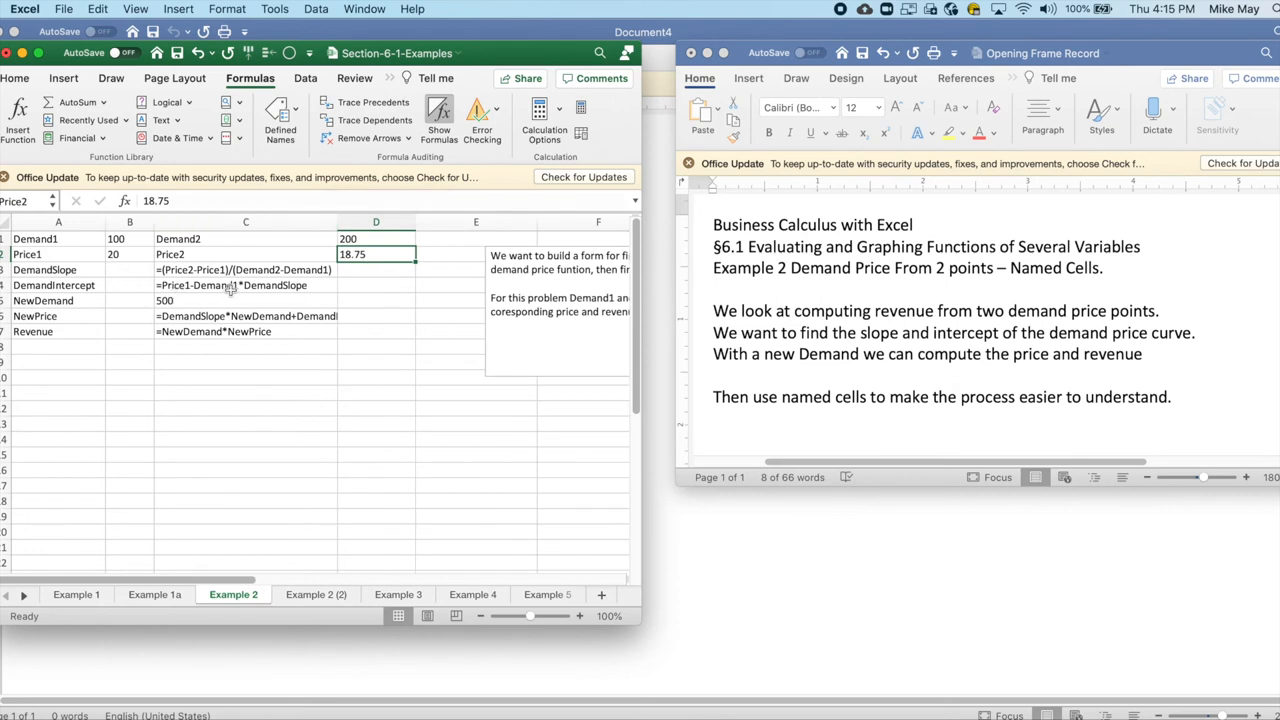
{"action": "mouse_move", "coordinate": [285, 289]}
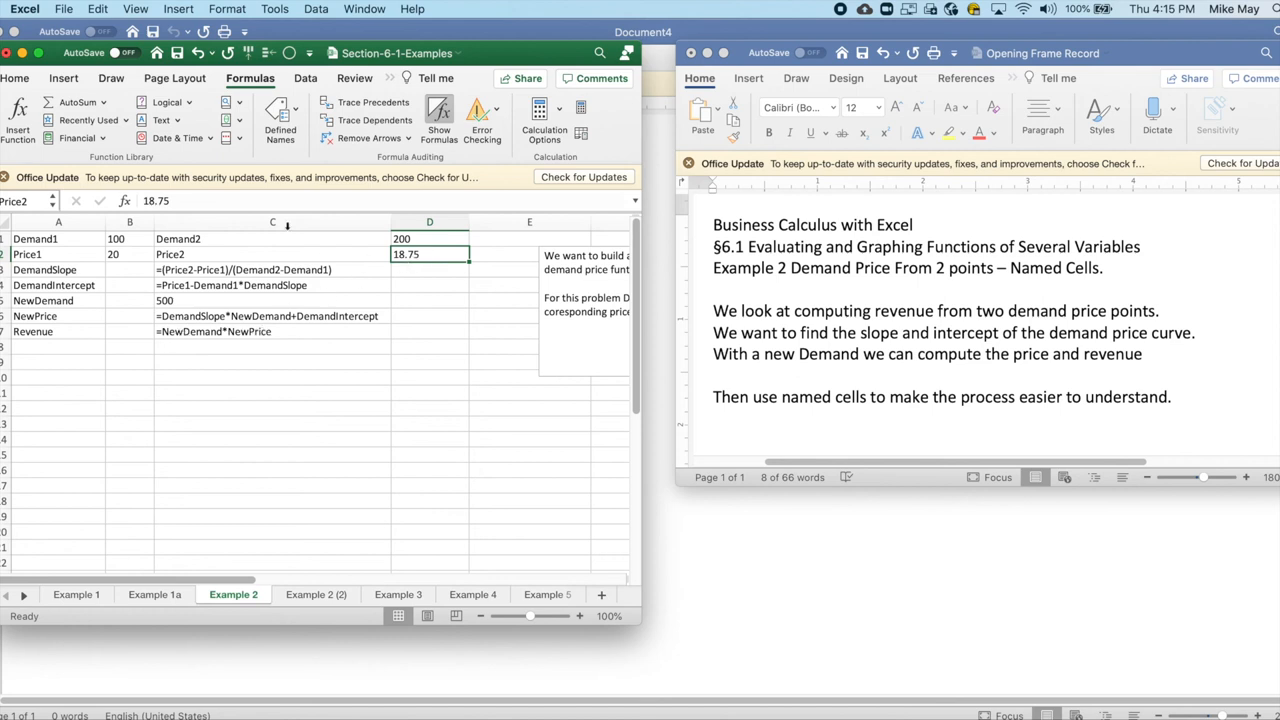
{"action": "left_click", "coordinate": [438, 113]}
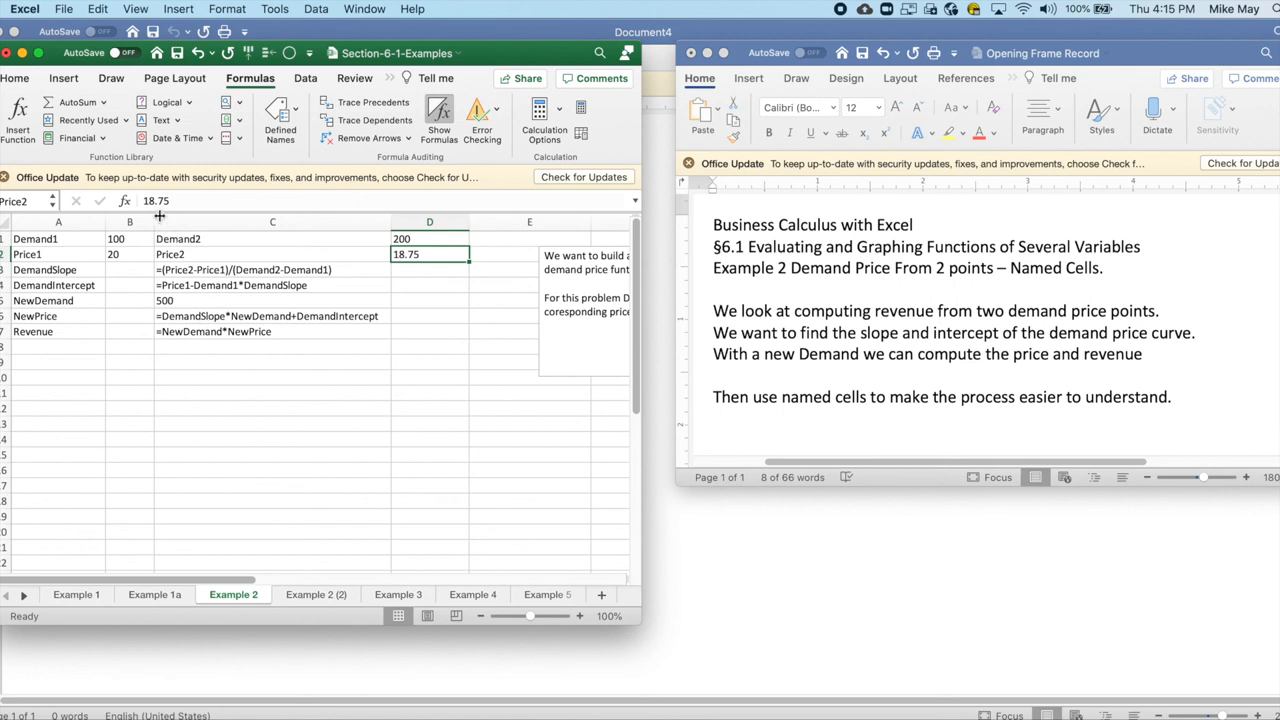
{"action": "left_click_drag", "start_coordinate": [186, 221], "coordinate": [186, 221]}
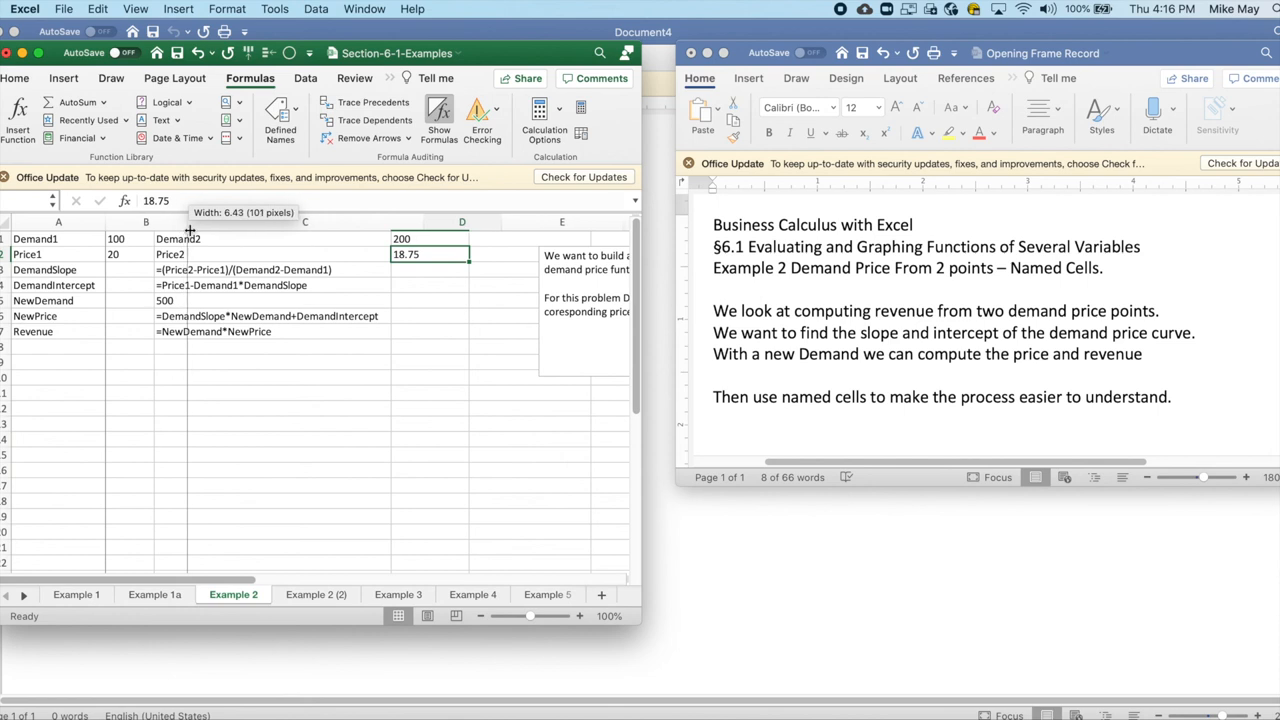